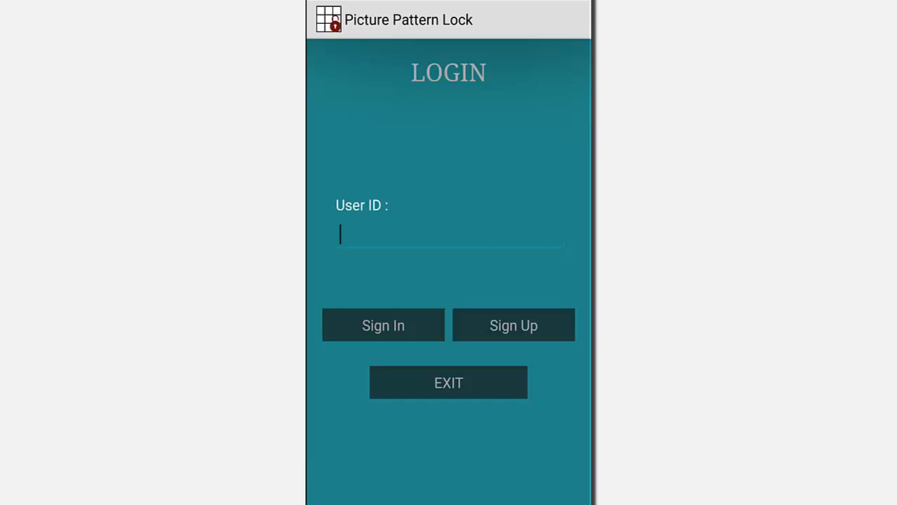
- Sign up a new user with full name 'Testing1' (ID 1005) and proceed
click(513, 324)
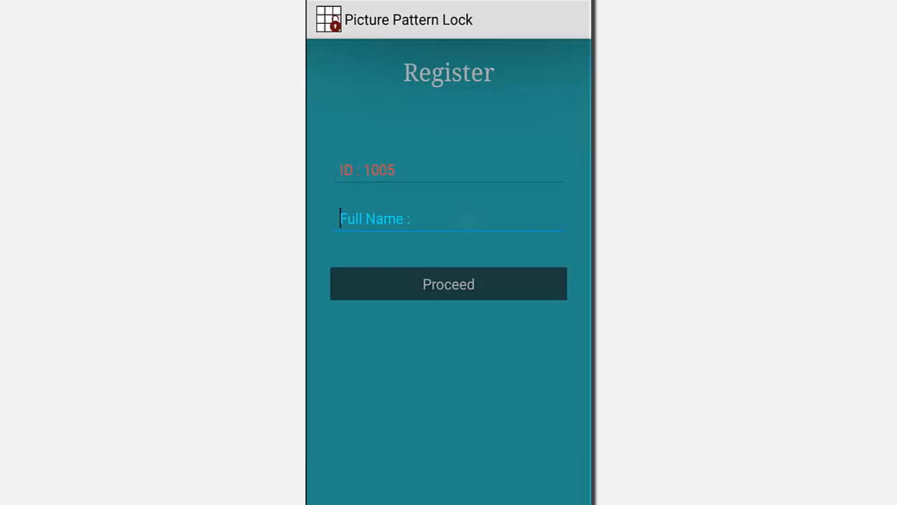
click(448, 218)
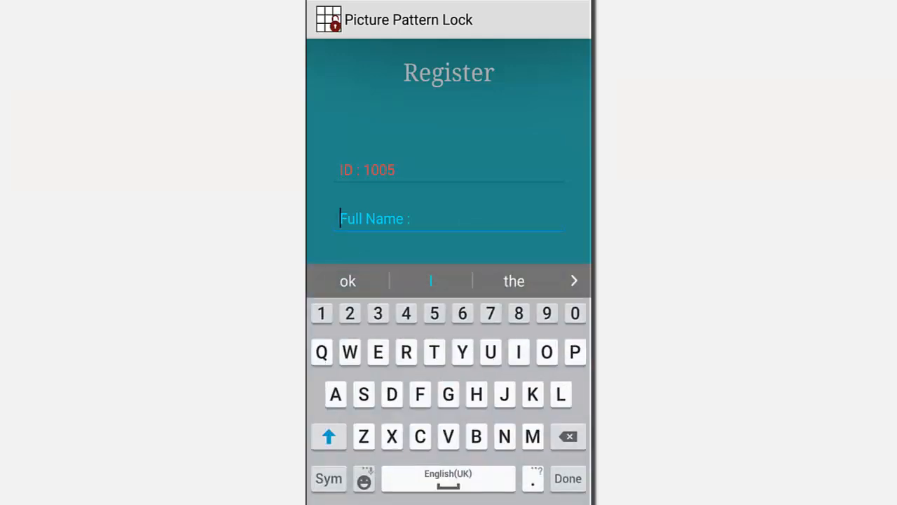
text(Testin)
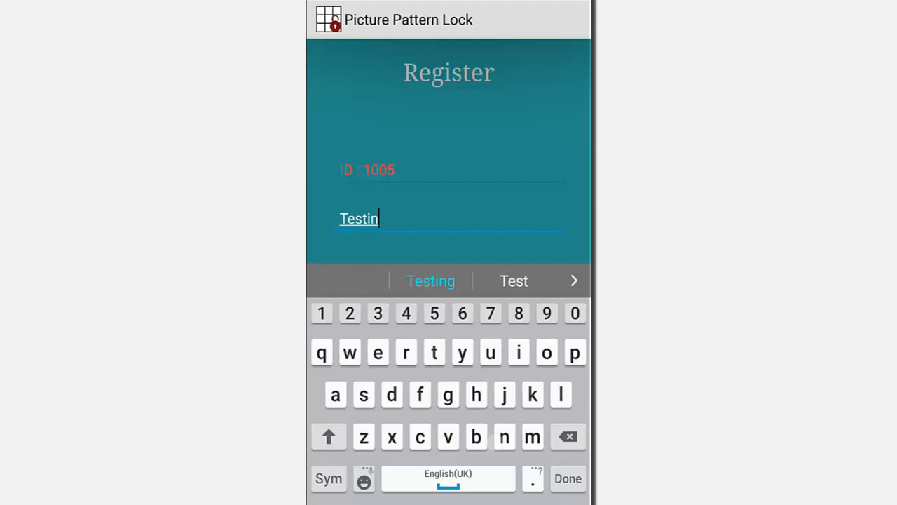
text(g1)
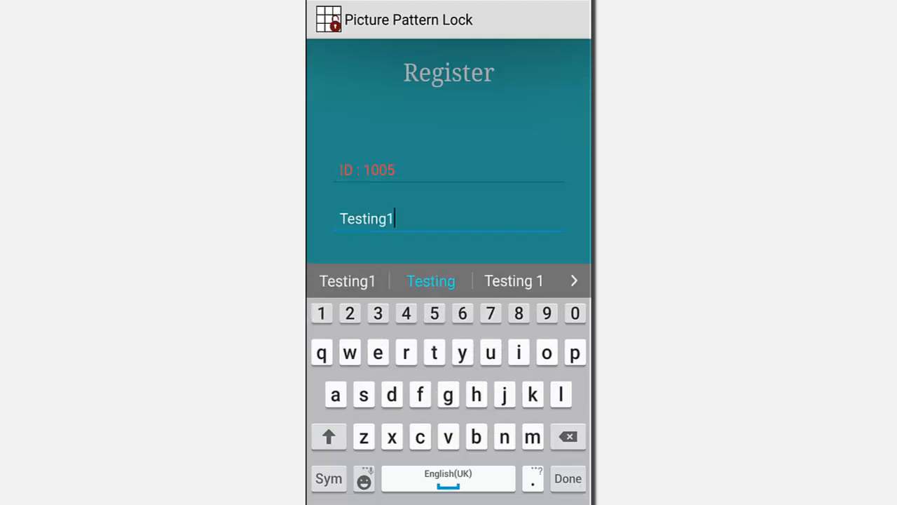
click(568, 478)
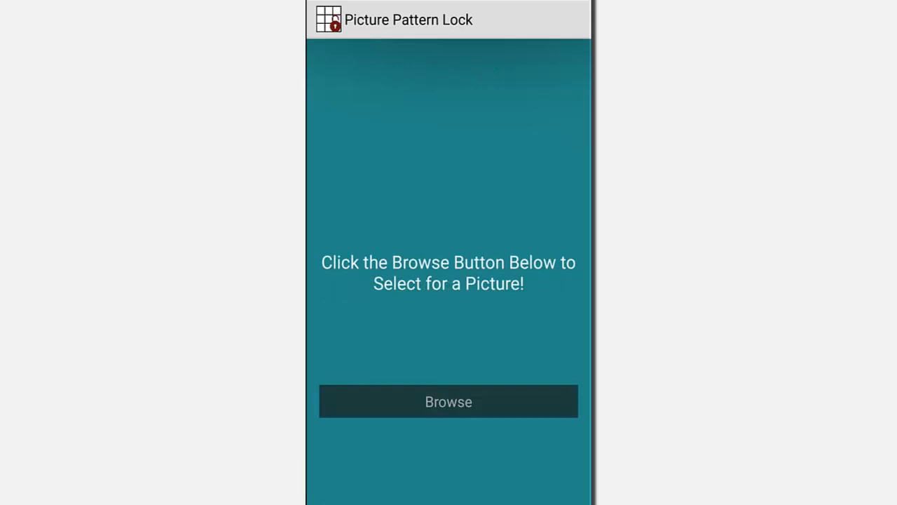
- Browse and pick a picture from the gallery for user 1005's pattern
click(448, 401)
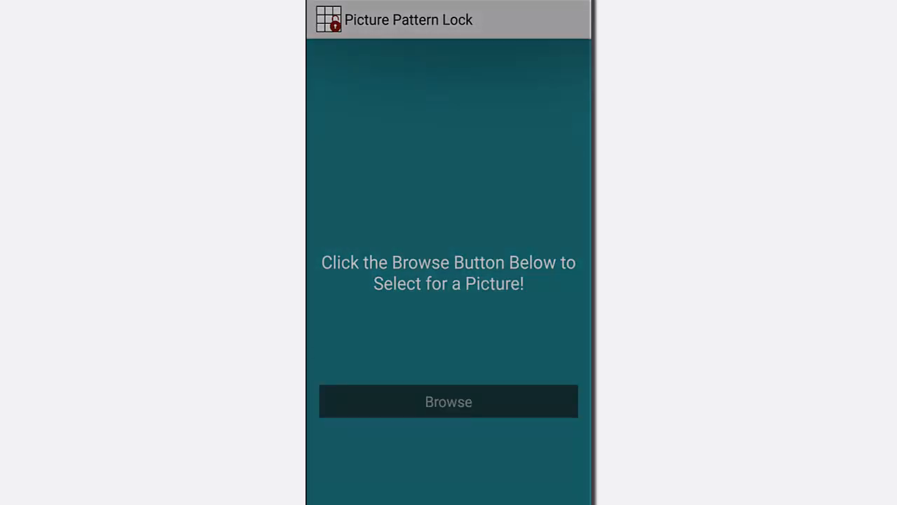
click(448, 401)
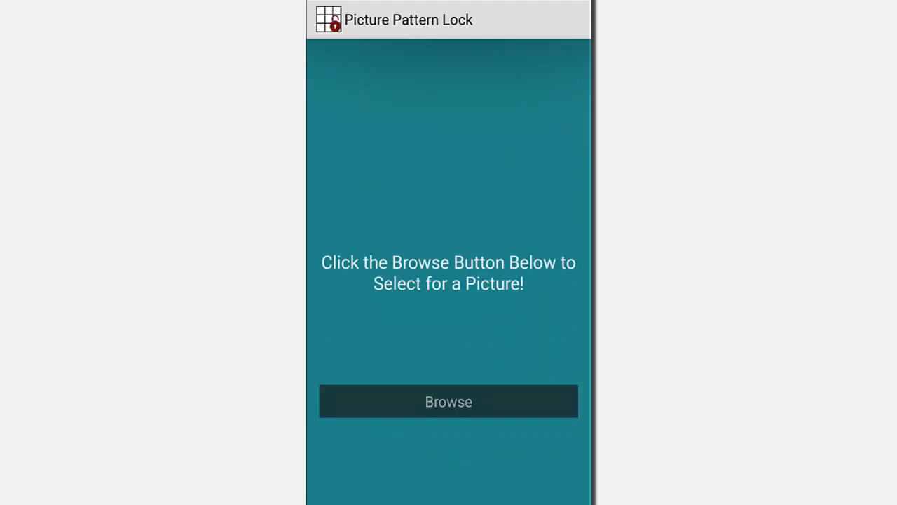
click(448, 401)
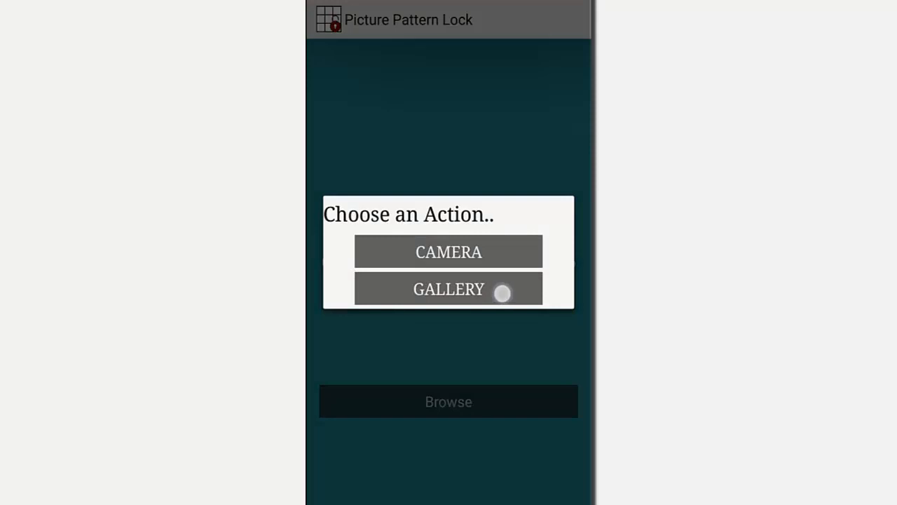
click(449, 289)
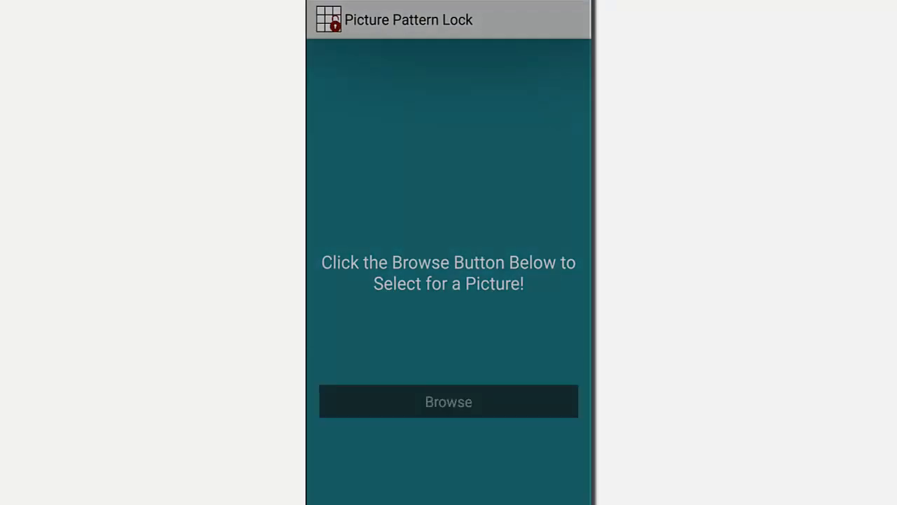
click(448, 402)
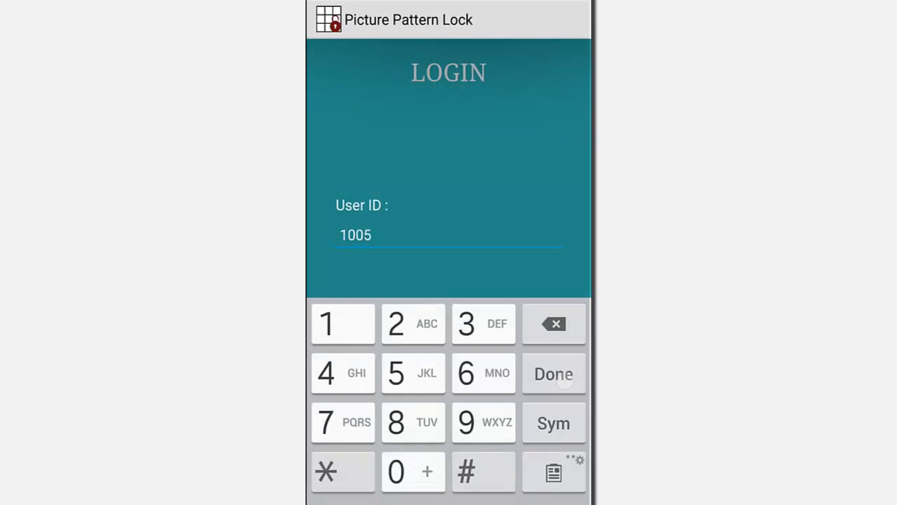
- Sign in as user 1005 and reshuffle the yarn picture tiles repeatedly
click(553, 374)
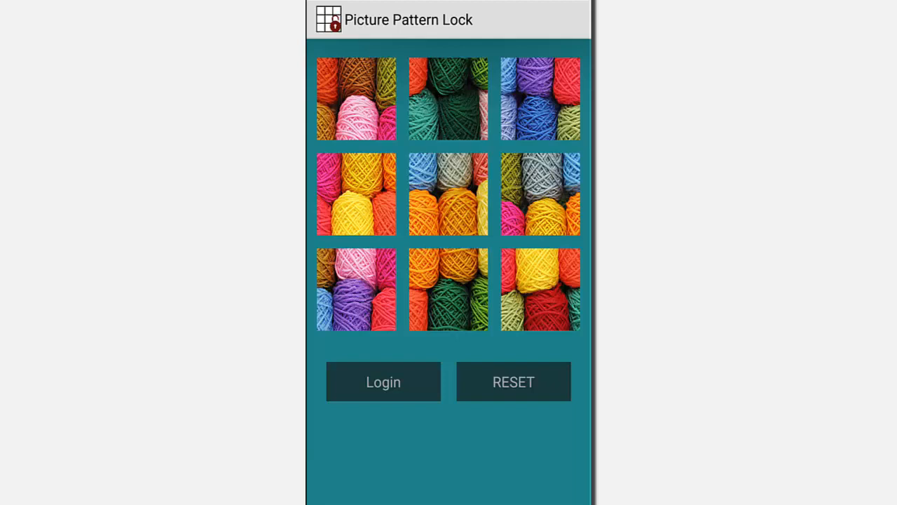
click(513, 381)
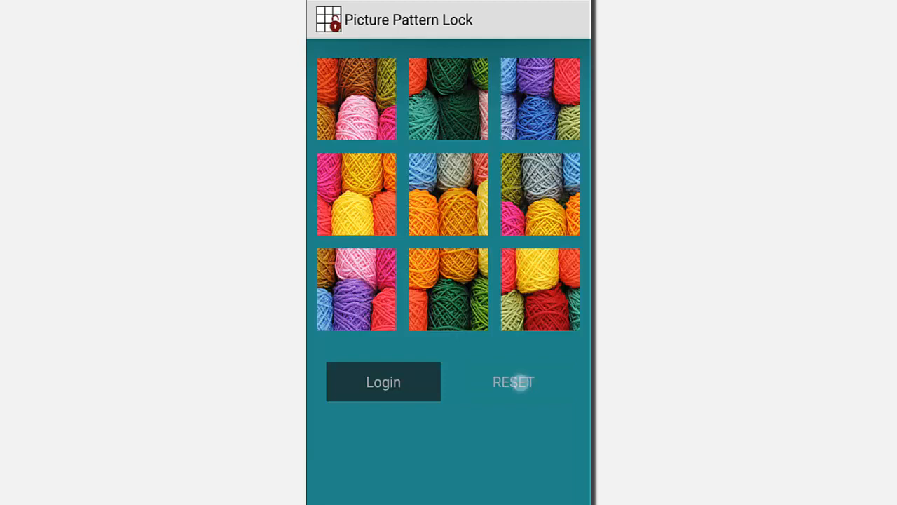
click(513, 381)
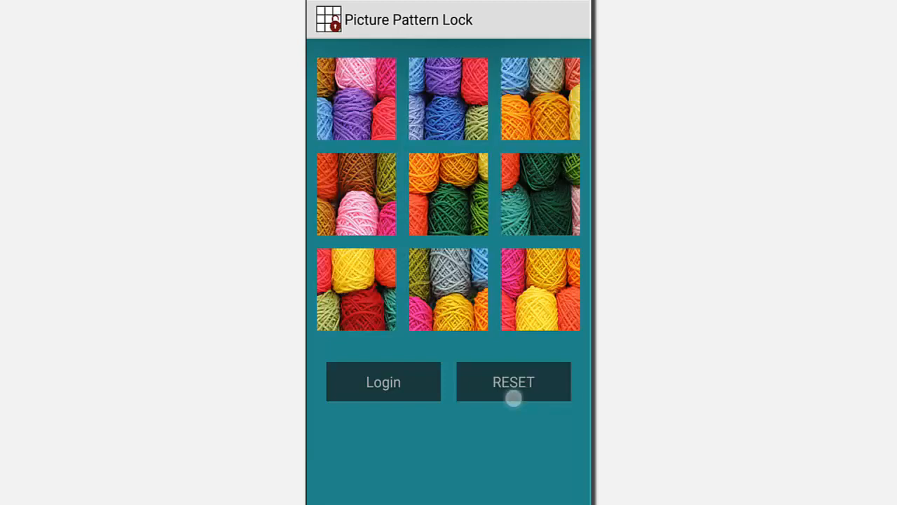
click(513, 381)
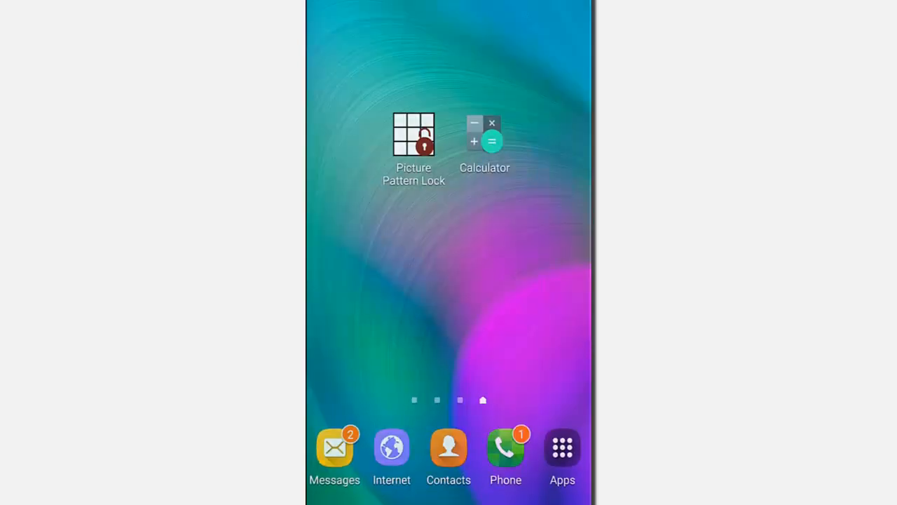
click(562, 446)
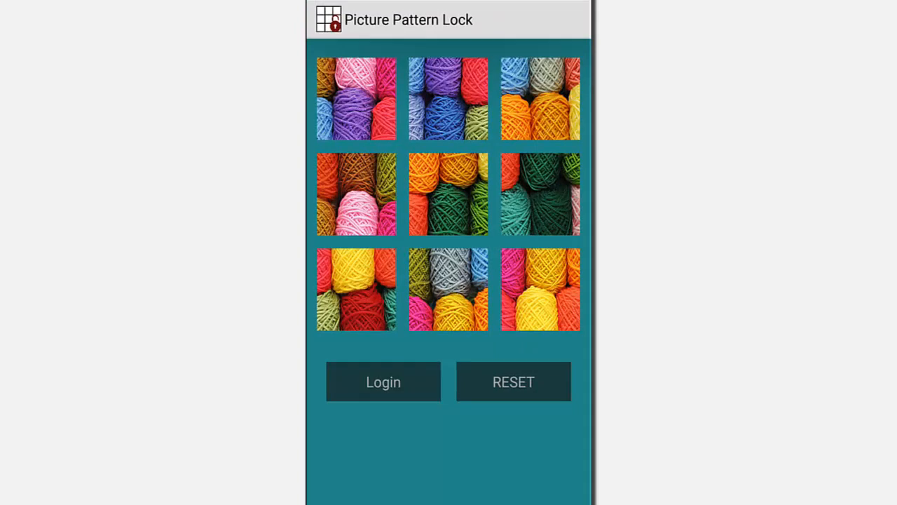
- Submit the pattern, register second user 1006 'Testing2', and choose its picture
click(383, 381)
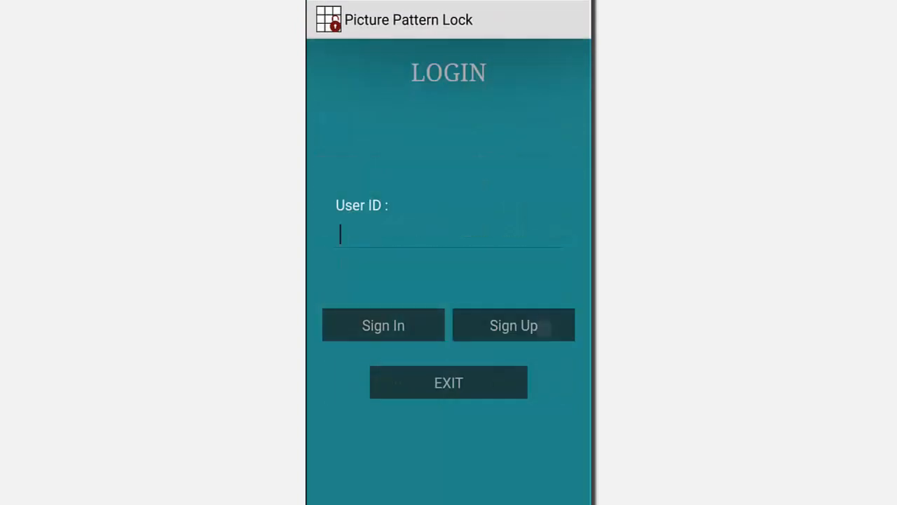
click(513, 325)
text(Testing2)
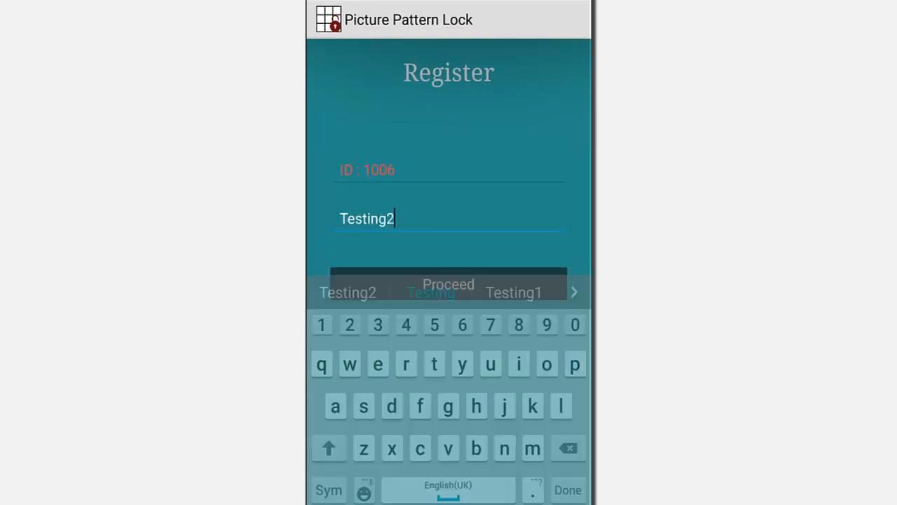
click(449, 284)
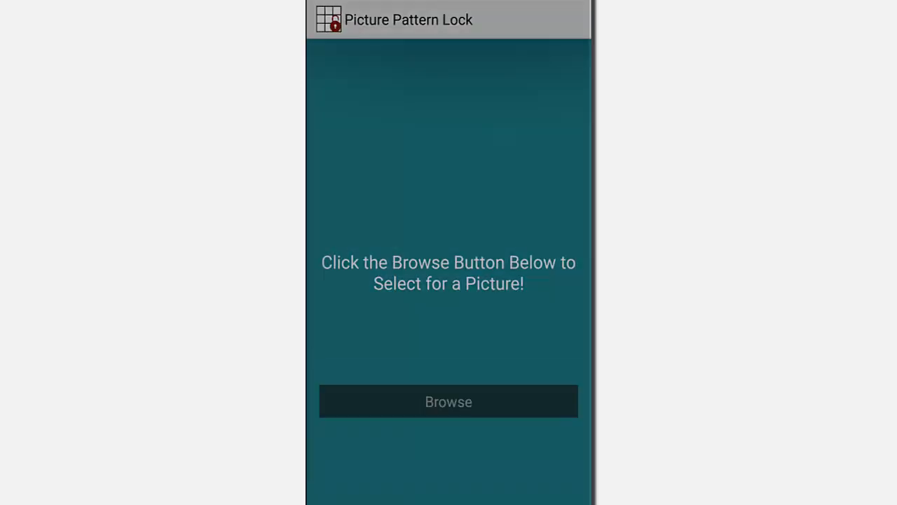
click(448, 401)
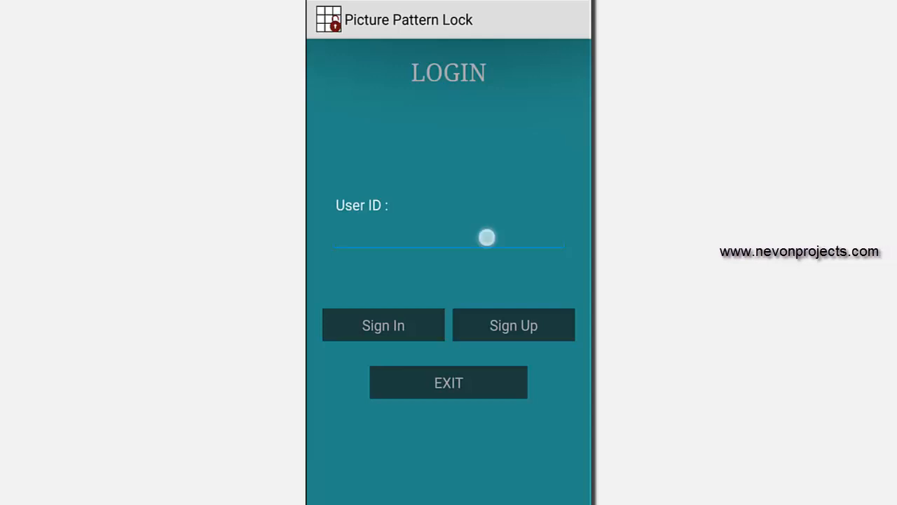
- Log in as user 1006 by tapping its picture tiles in order
text(1006)
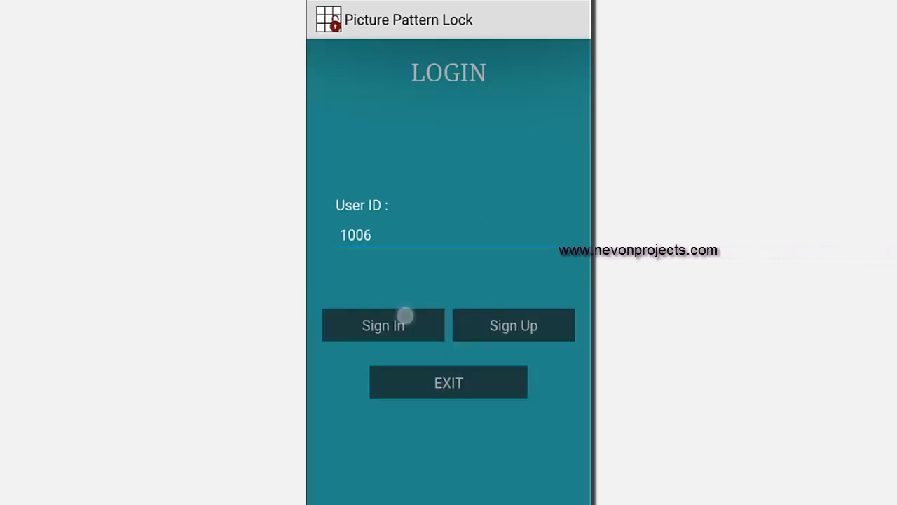
click(383, 325)
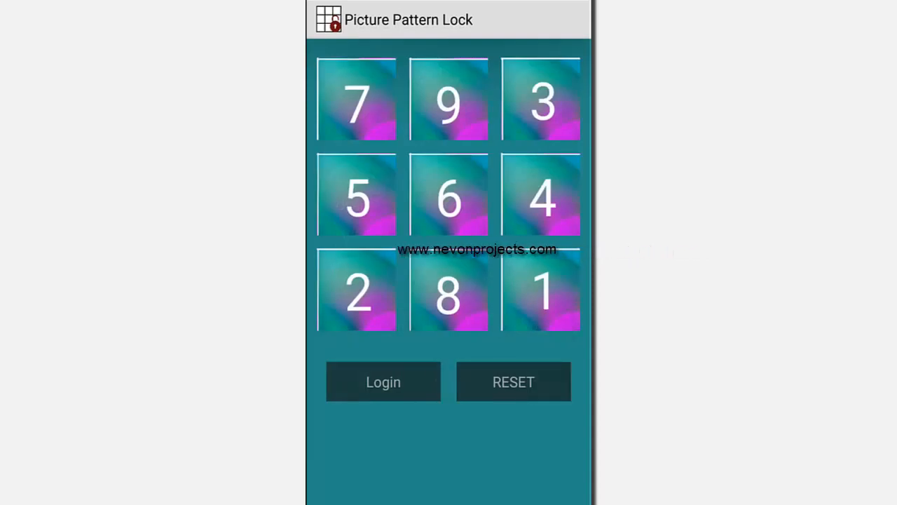
click(513, 381)
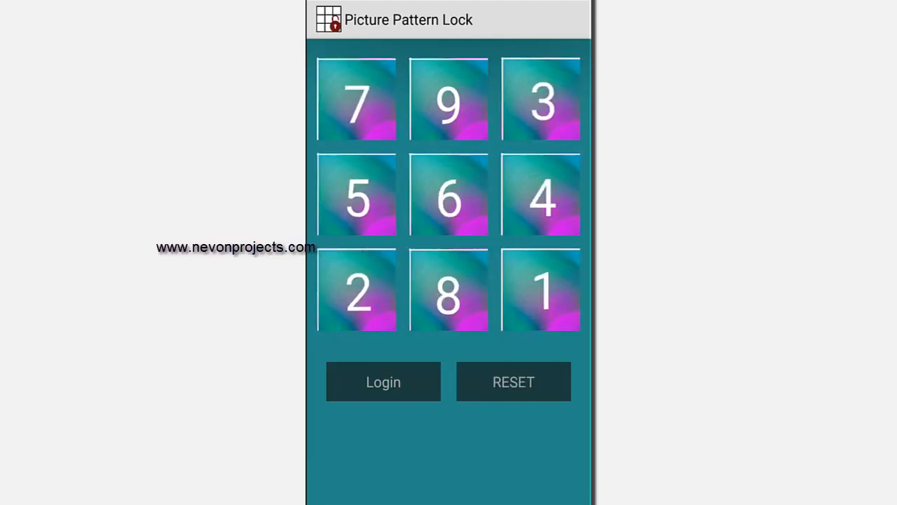
click(540, 289)
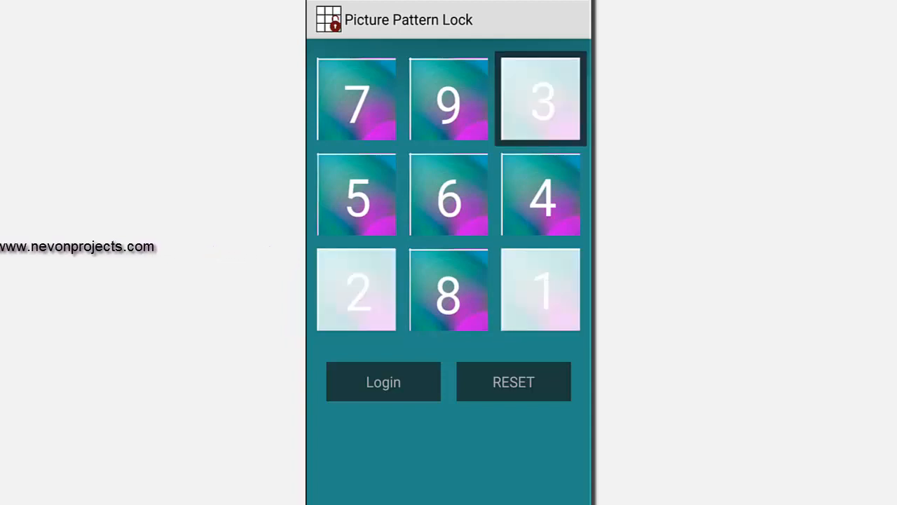
click(357, 99)
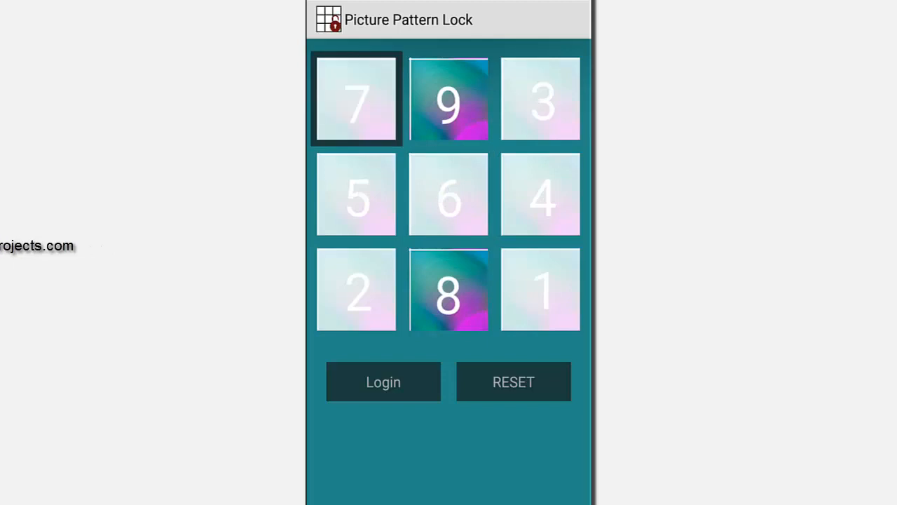
click(448, 98)
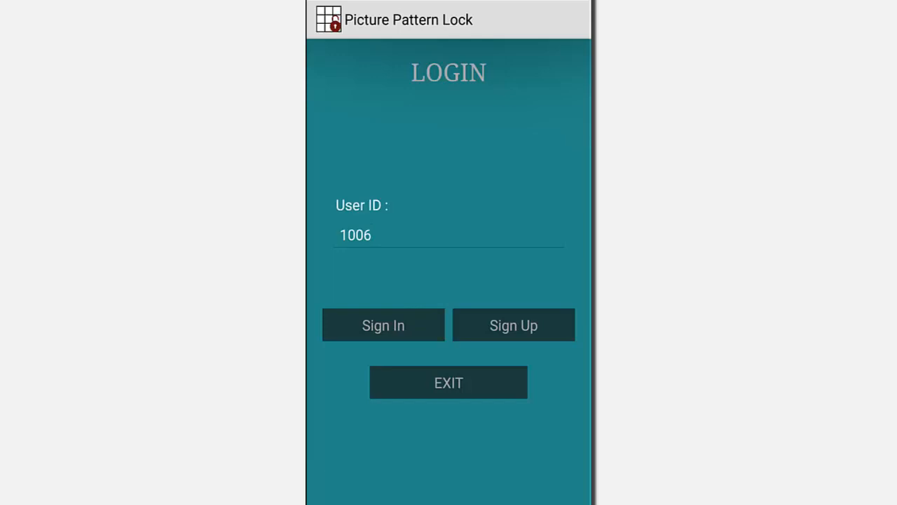
- Retry user 1006's login, trigger the 'select all Cubes' warning, then reselect tiles
click(383, 325)
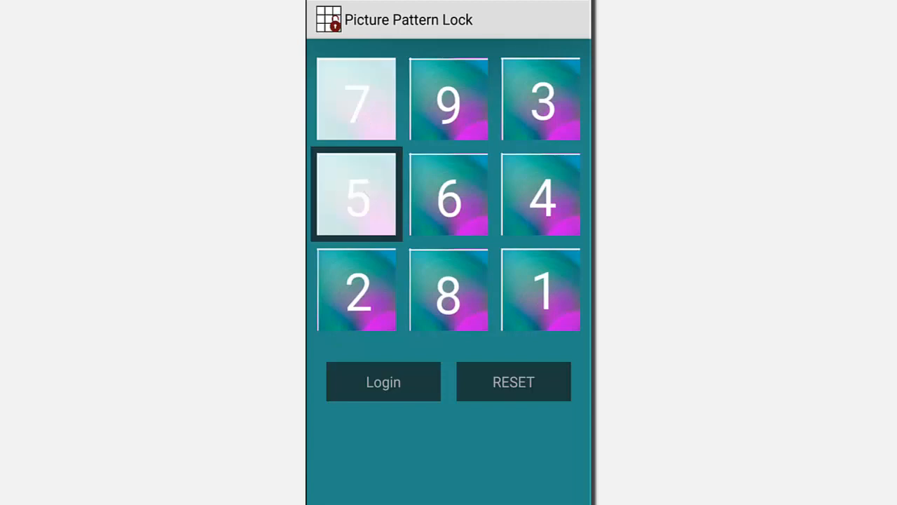
click(383, 382)
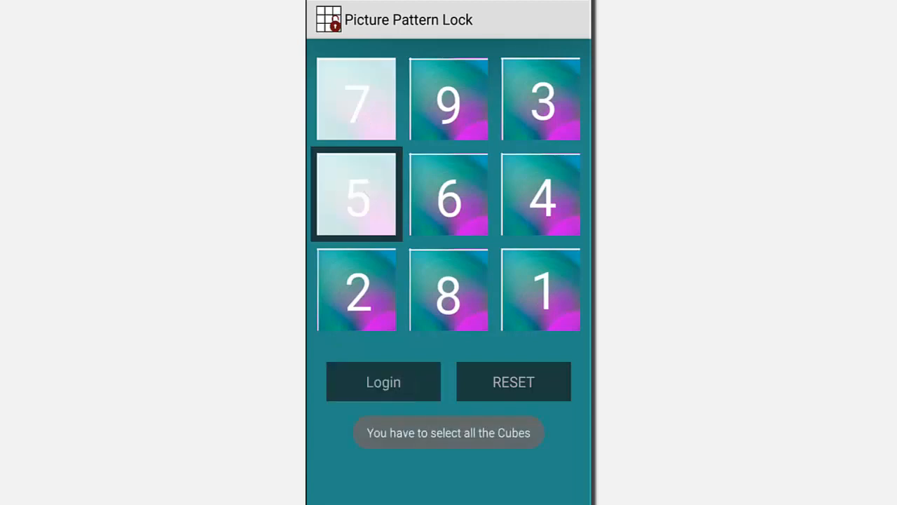
click(540, 98)
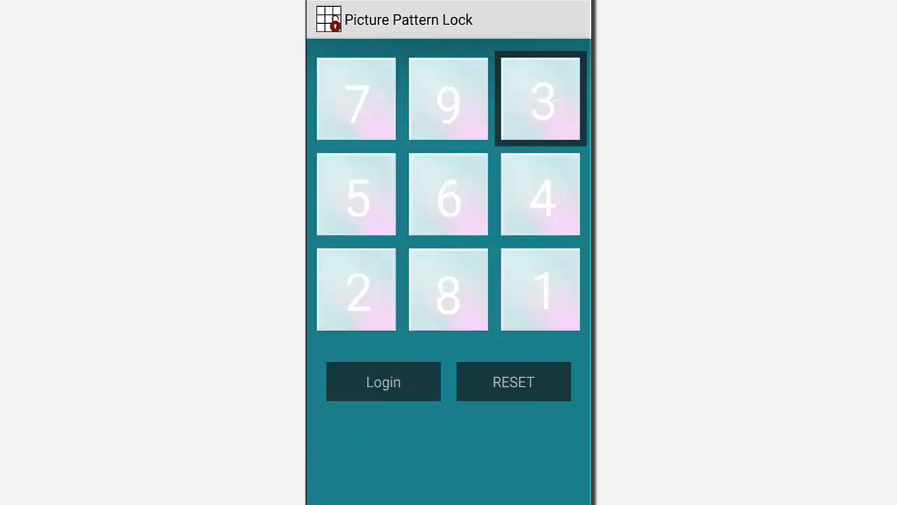
click(383, 381)
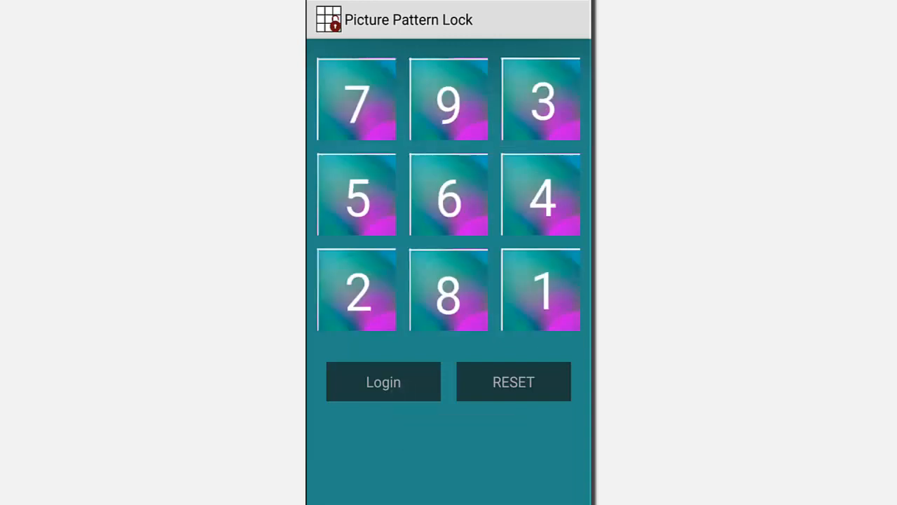
click(541, 194)
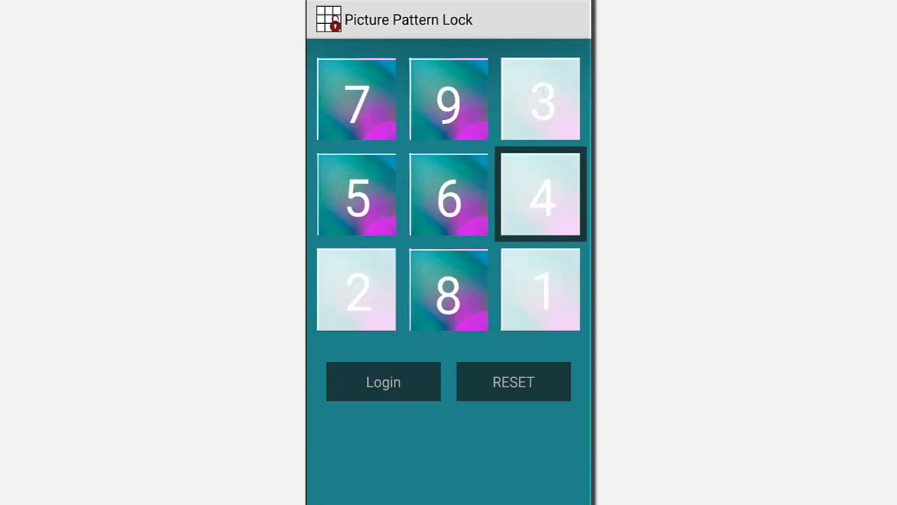
click(356, 98)
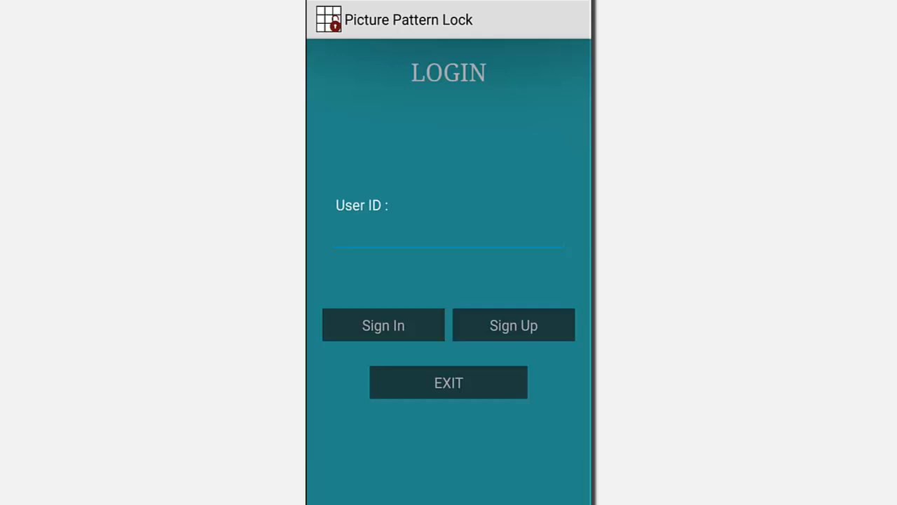
- Open Testing2_1006 in My Files device storage to view its PART0–PART8 images
click(448, 382)
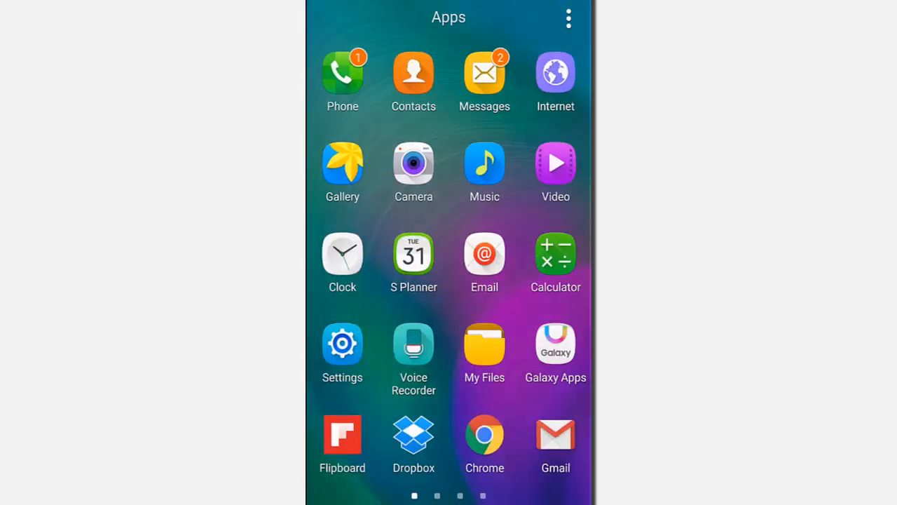
click(485, 345)
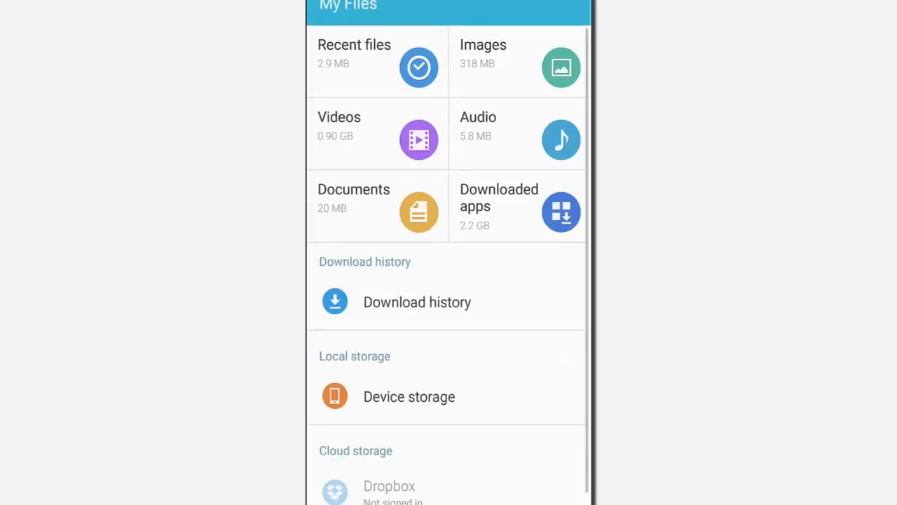
click(409, 396)
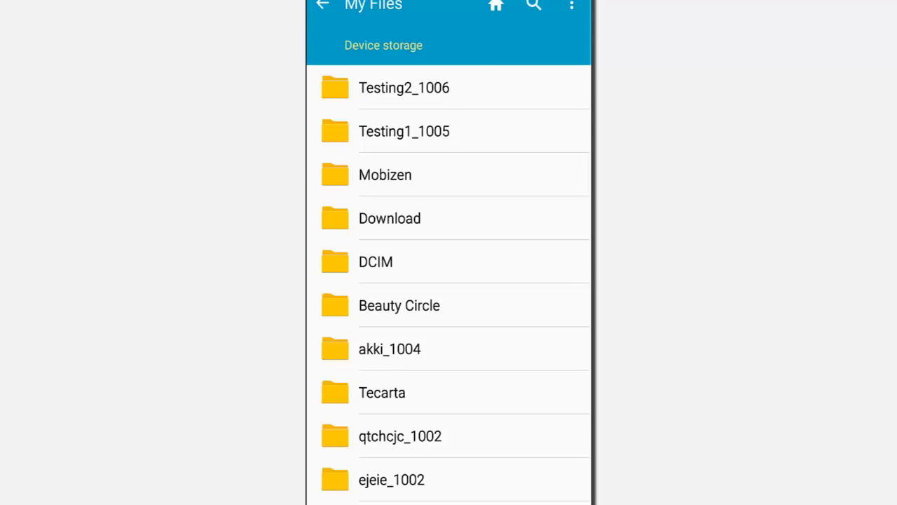
click(404, 88)
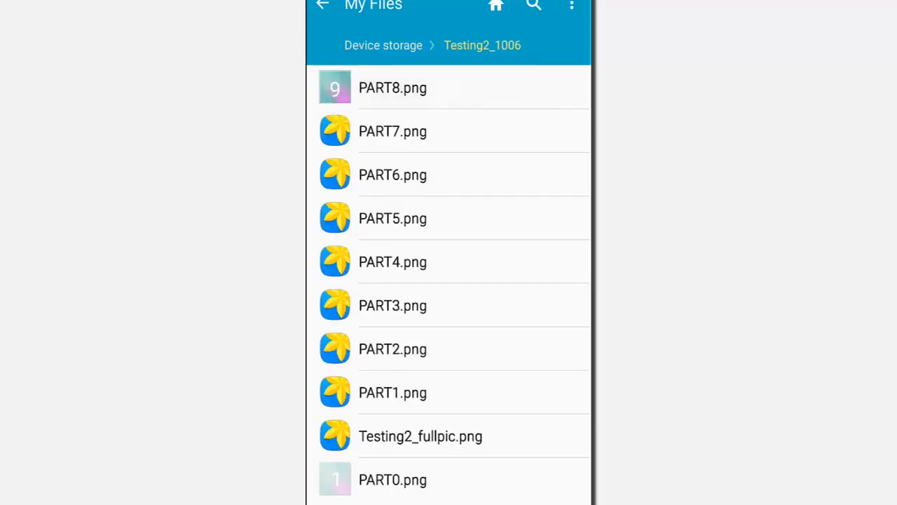